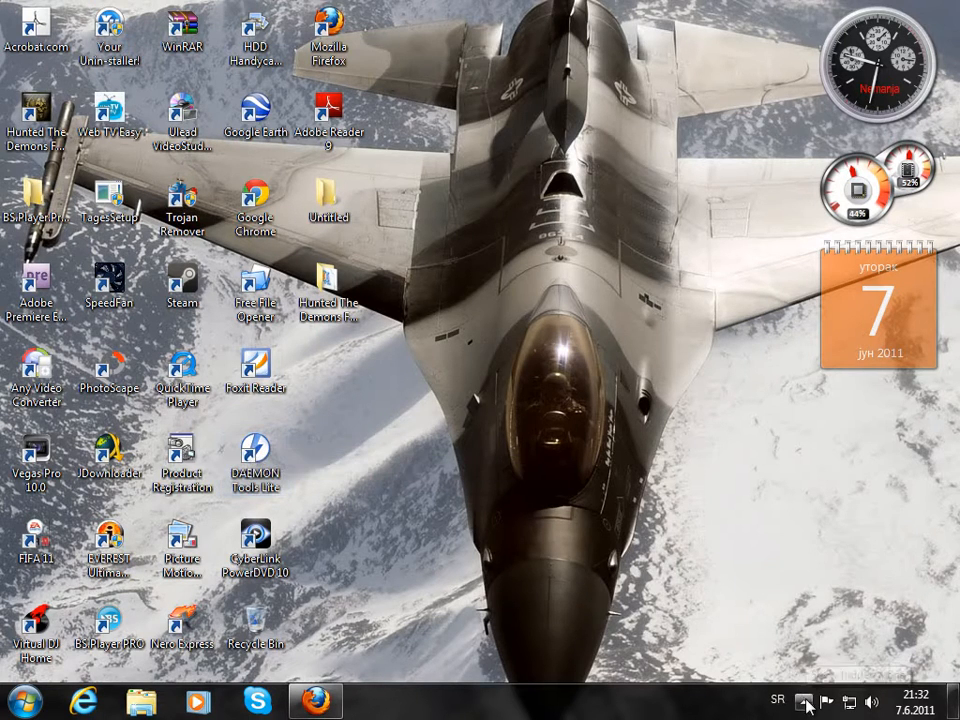
Launch DAEMON Tools Lite and add a new SCSI virtual BD-ROM drive F:, visible in Computer
click(812, 700)
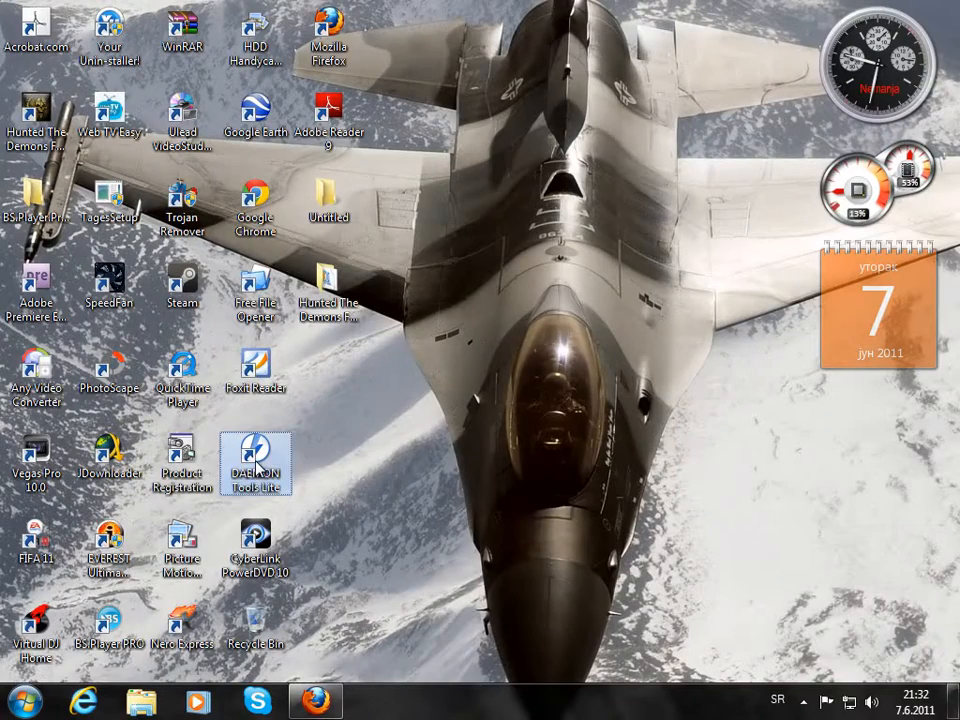
double_click(256, 456)
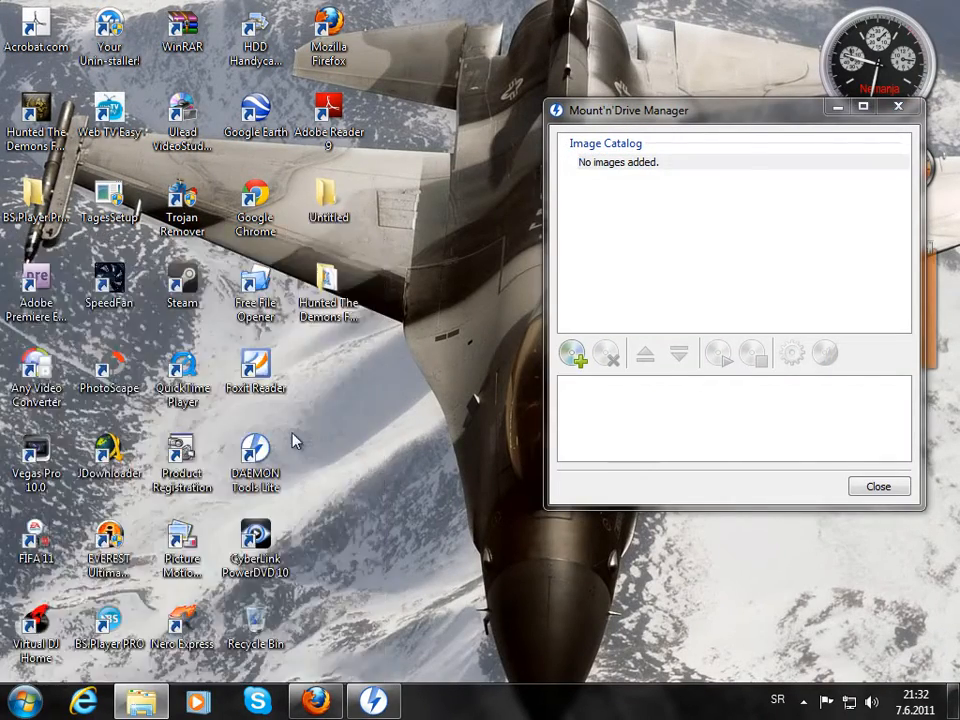
click(140, 696)
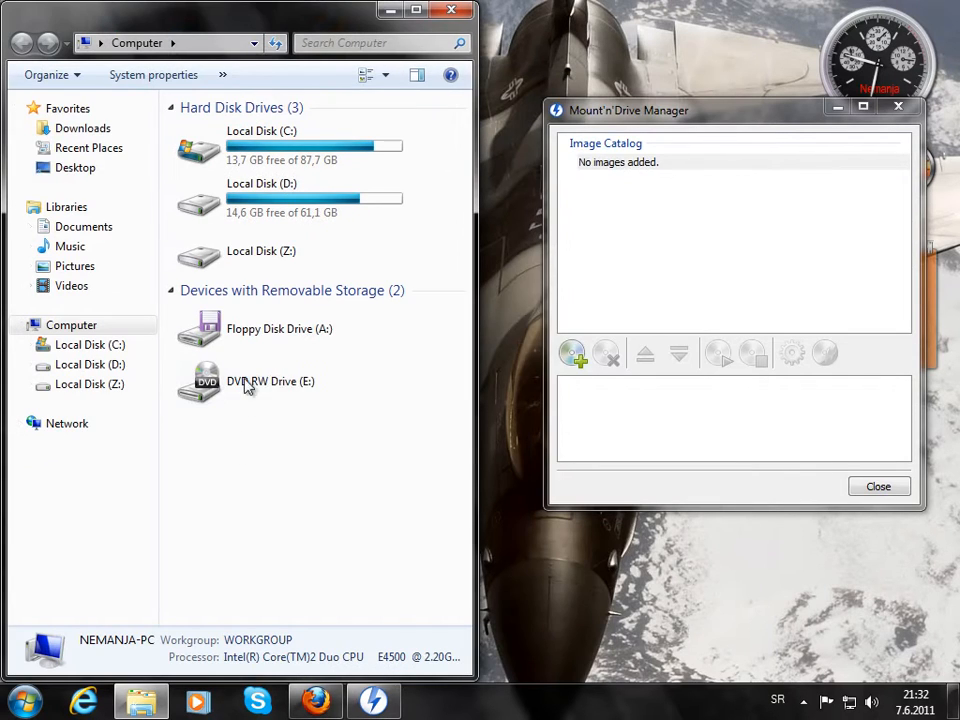
mouse_move(716, 206)
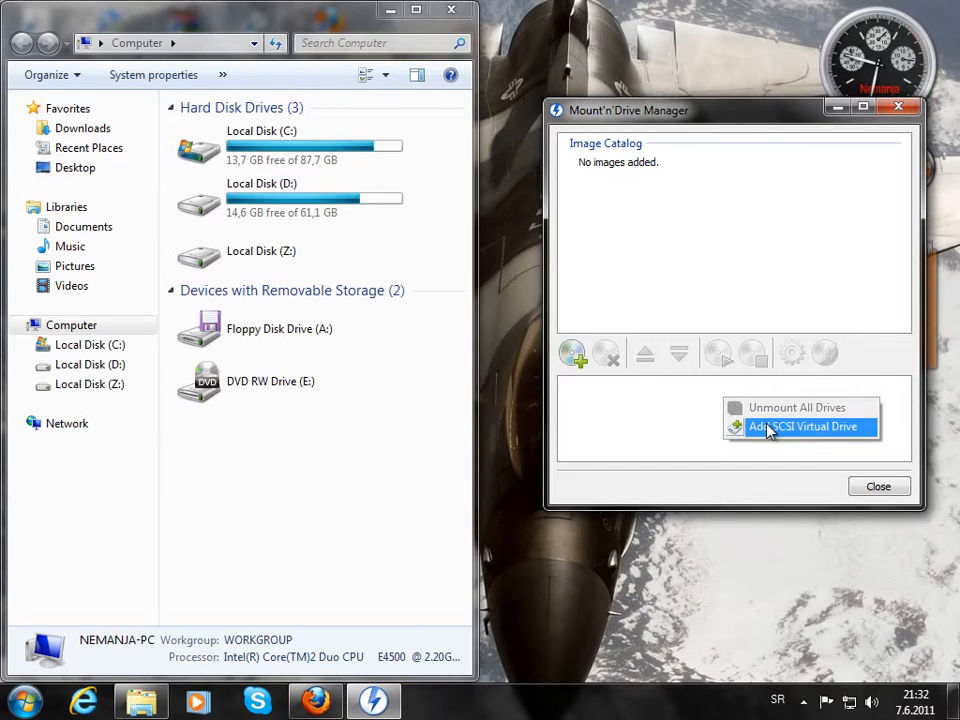
click(796, 428)
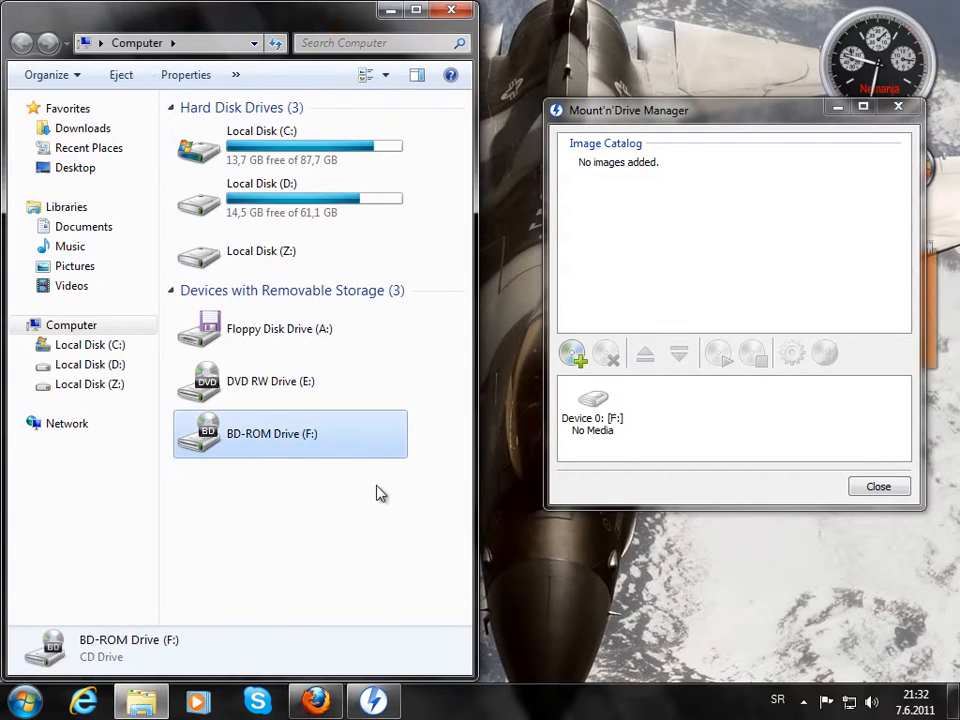
mouse_move(370, 540)
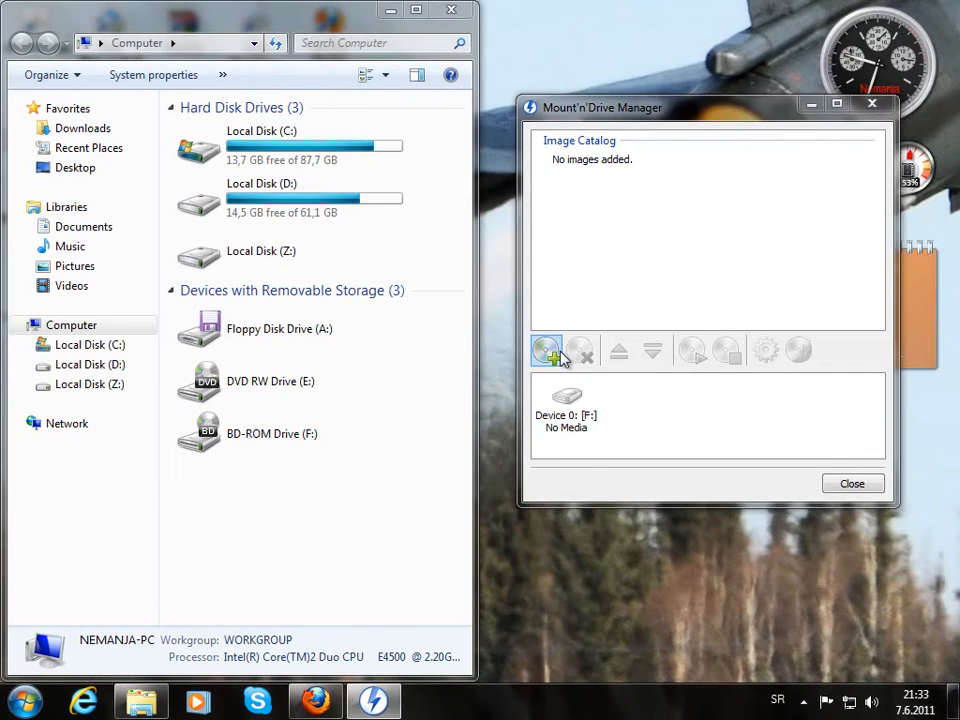
Browse to the Hunted The Demons Forge-SKIDROW folder on the Desktop for a disc image to add
click(548, 350)
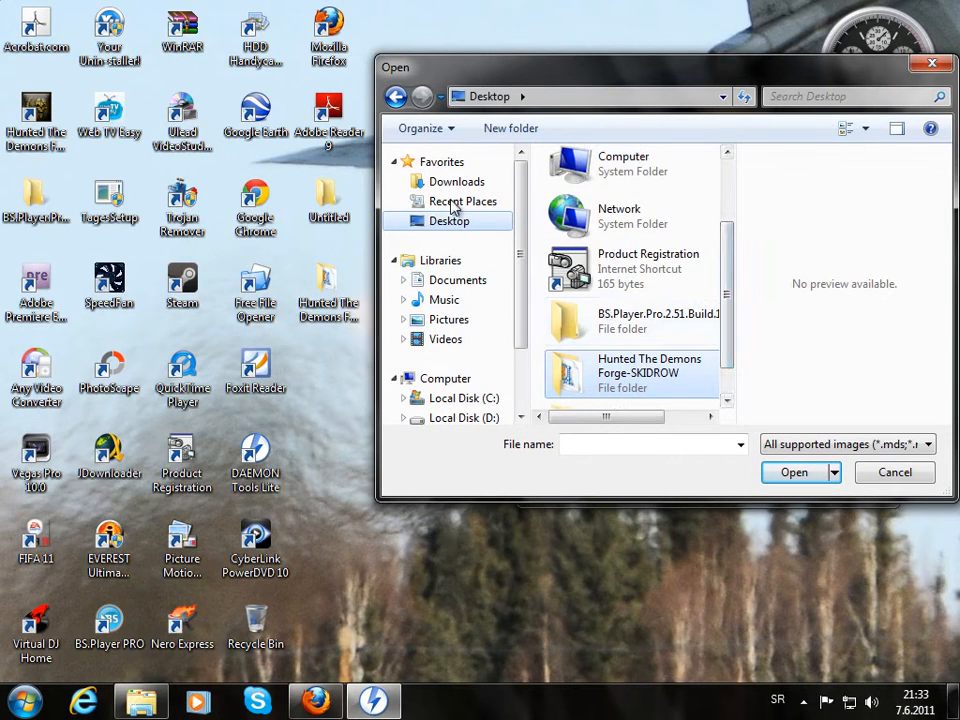
double_click(648, 374)
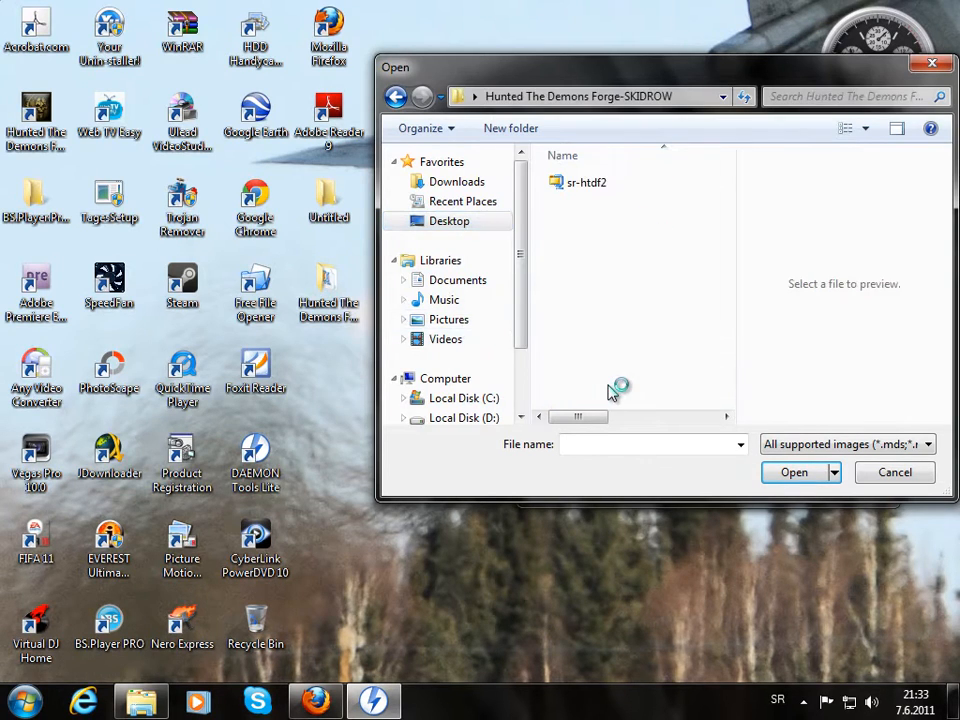
click(584, 182)
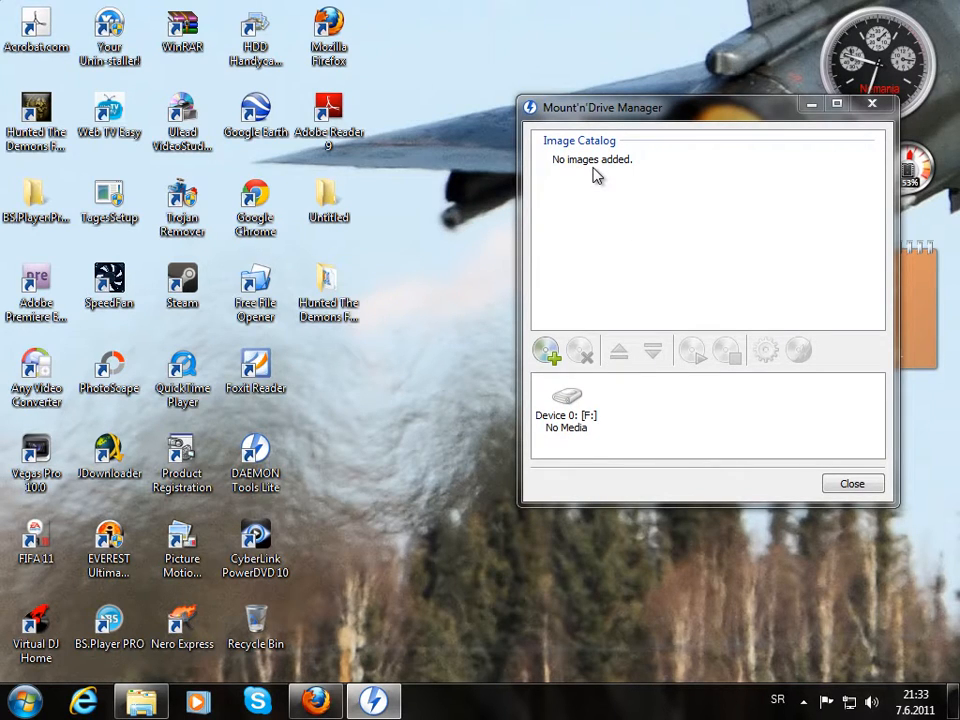
Mount the Hunted The Demons Forge image on drive F: as HTDF DVD 2 and close the manager
click(544, 350)
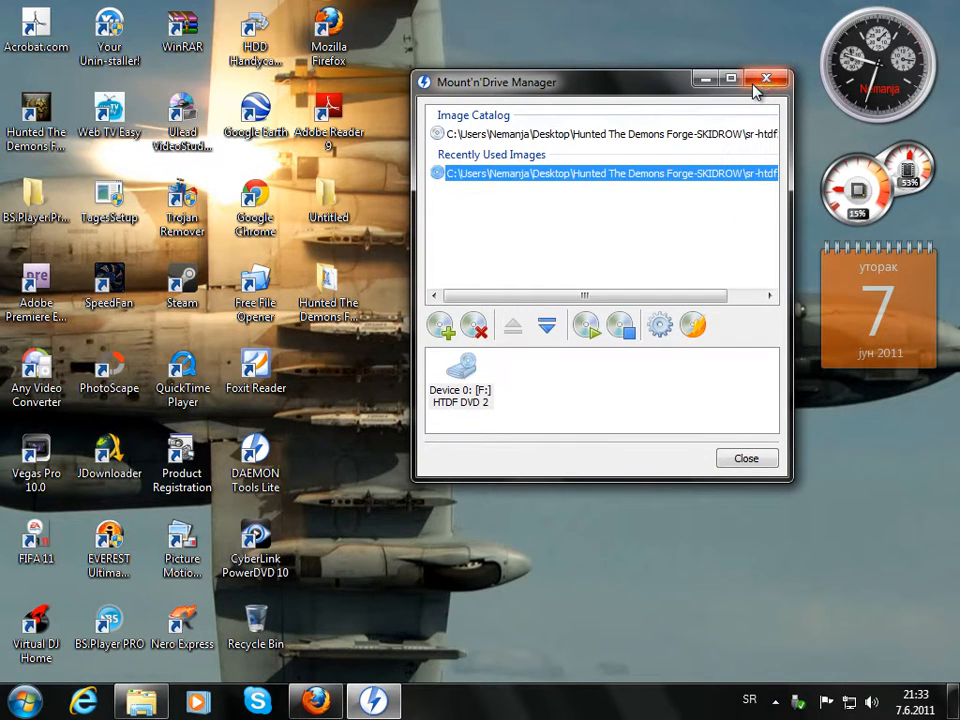
click(768, 76)
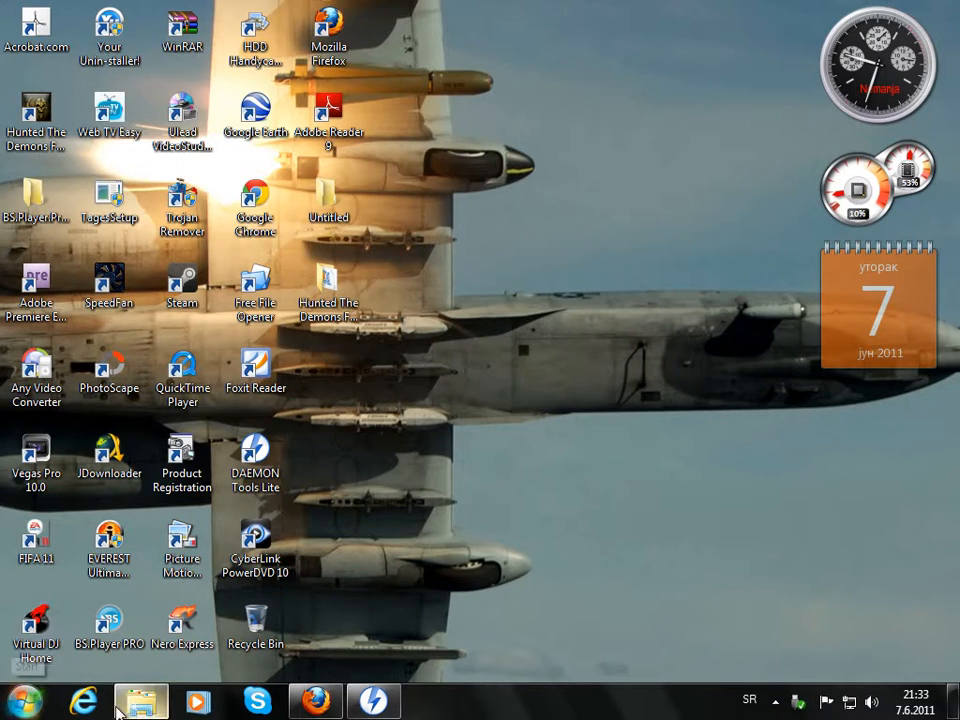
click(20, 692)
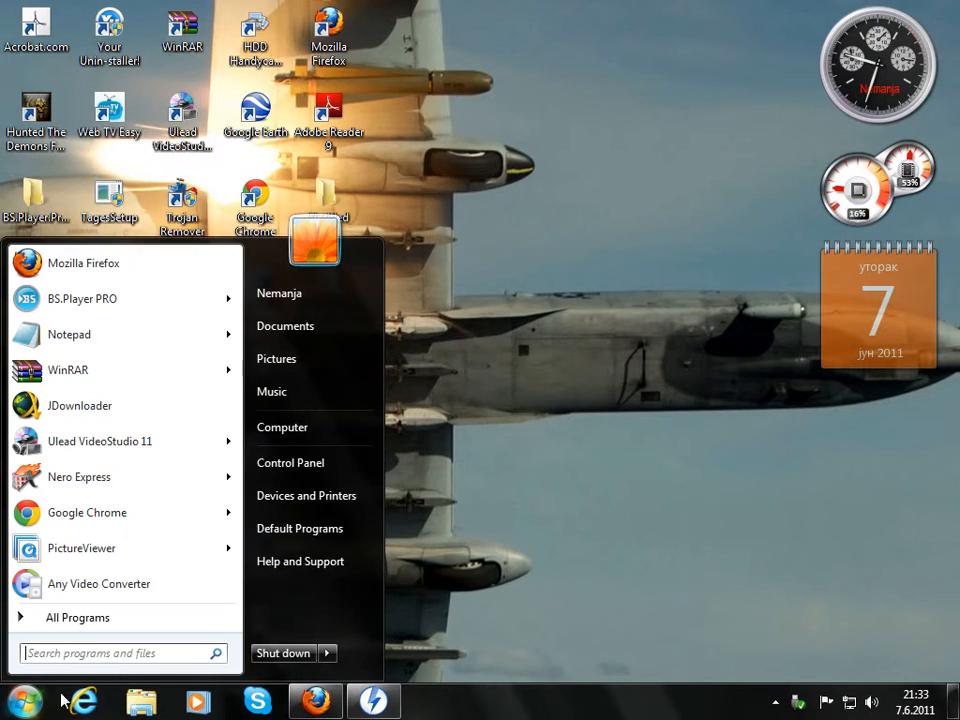
click(282, 428)
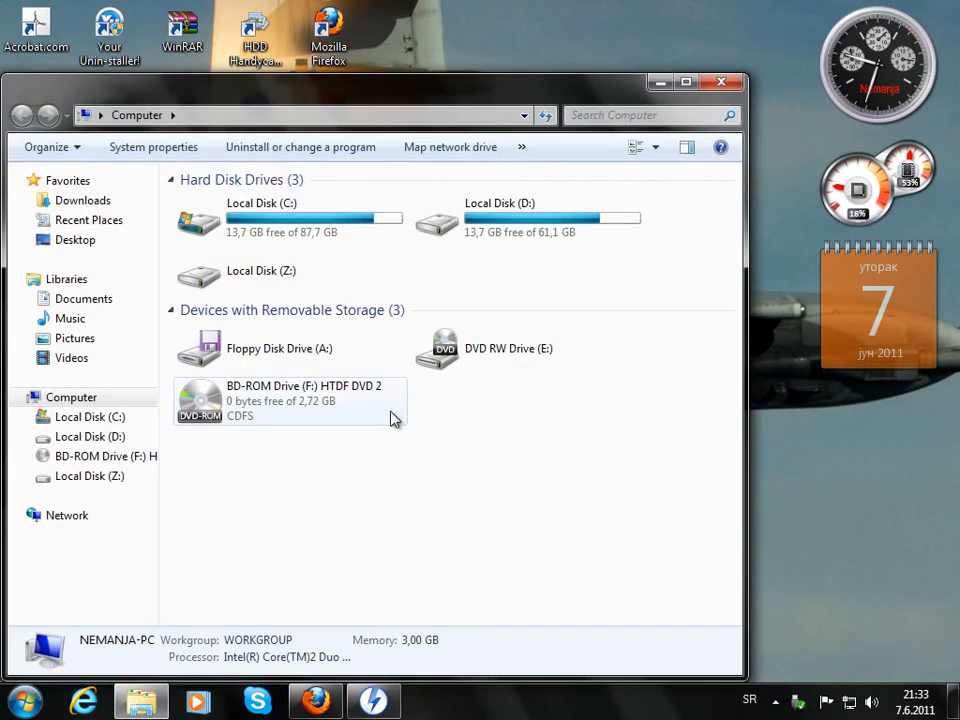
mouse_move(290, 400)
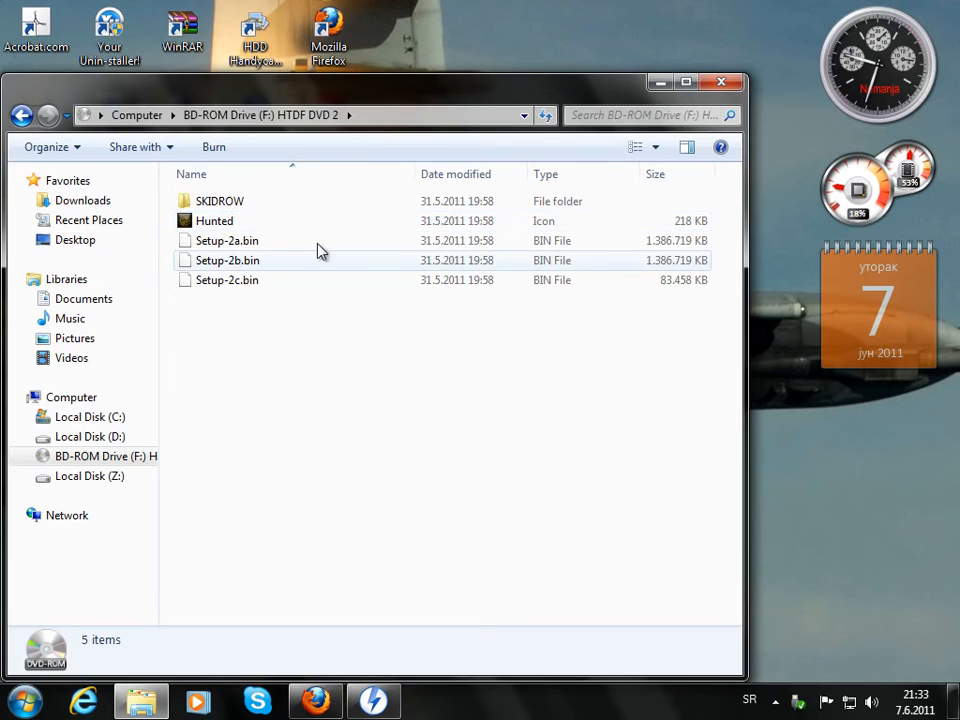
click(720, 88)
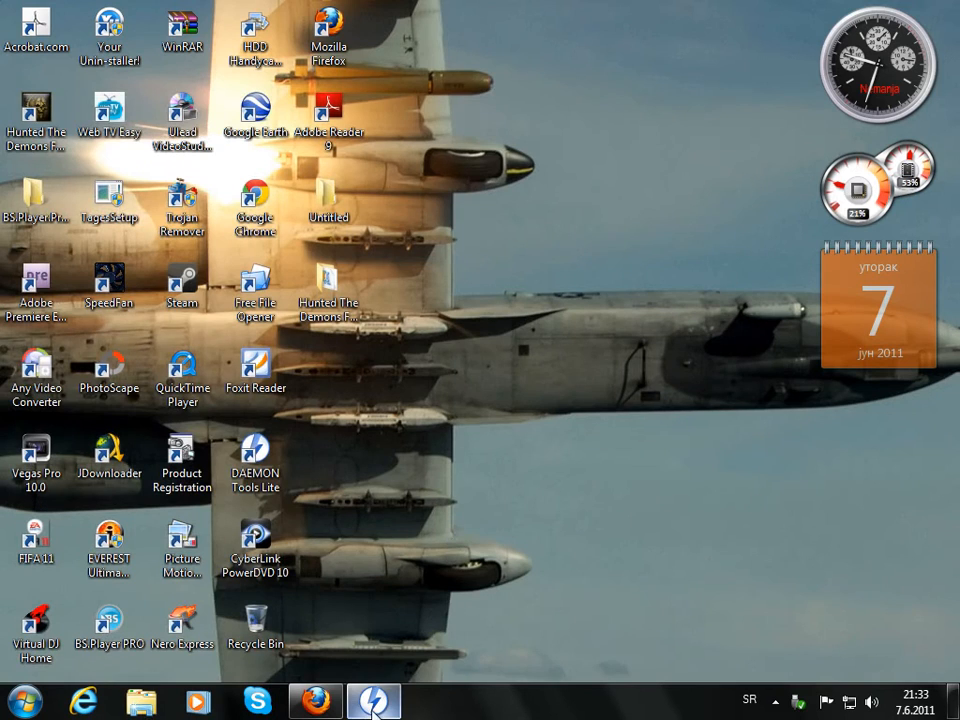
Unmount drive F: and remove the image from the DAEMON Tools catalog
click(372, 696)
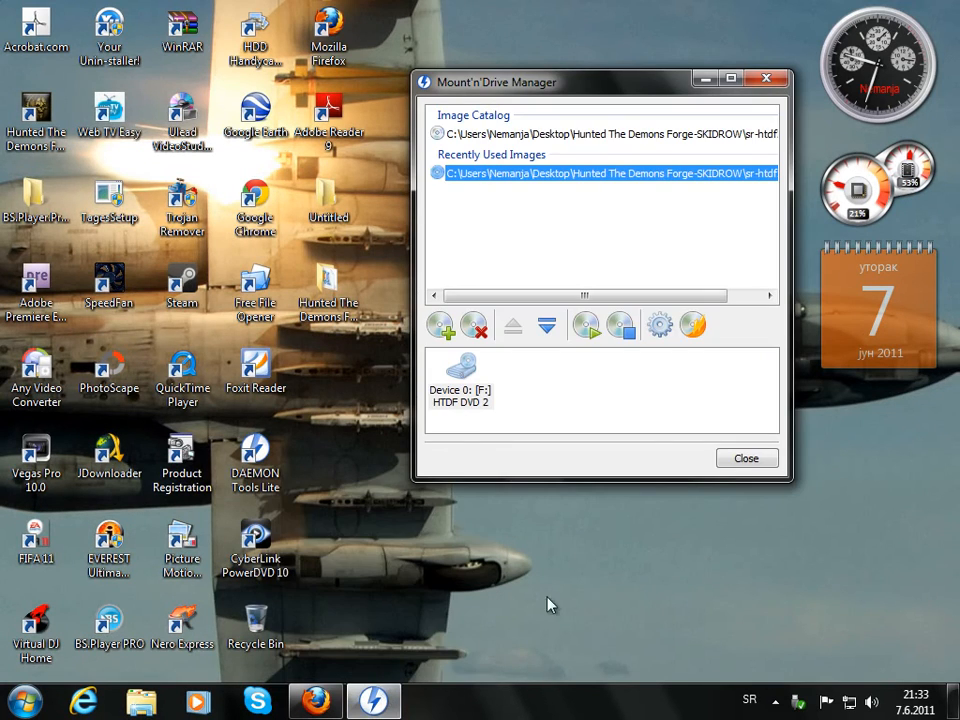
right_click(460, 390)
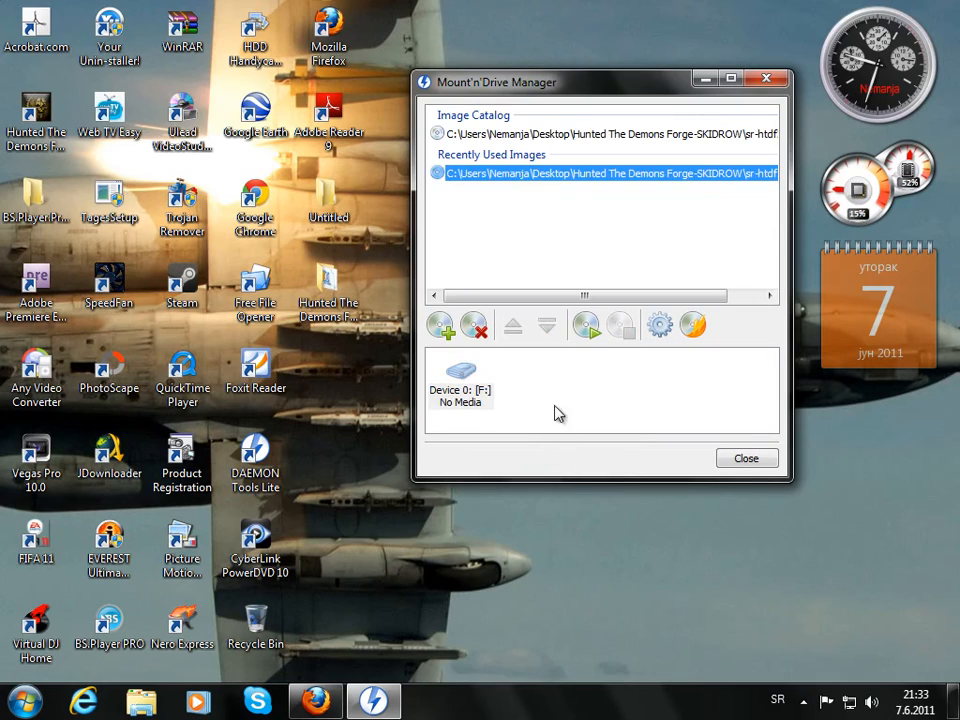
click(472, 324)
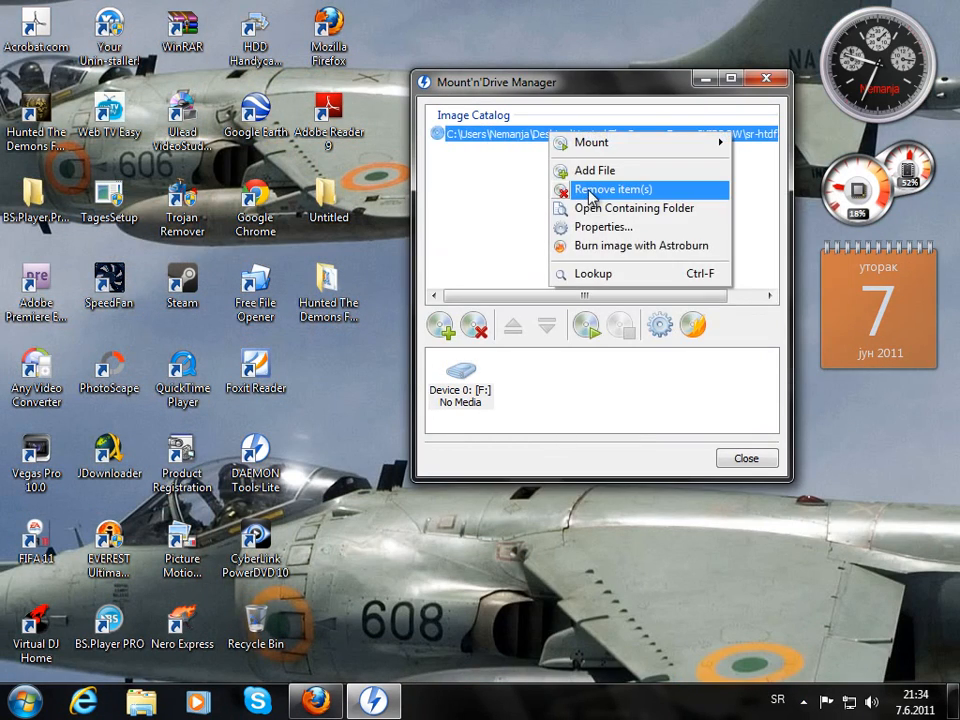
click(612, 188)
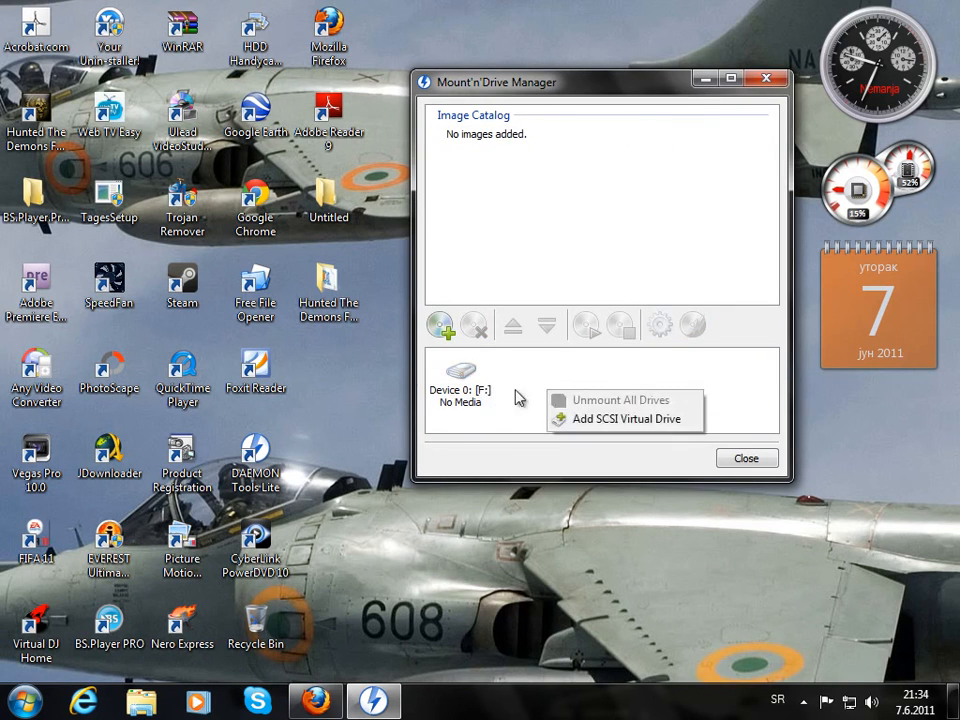
Delete virtual drive F: and close the Mount'n'Drive Manager
click(626, 418)
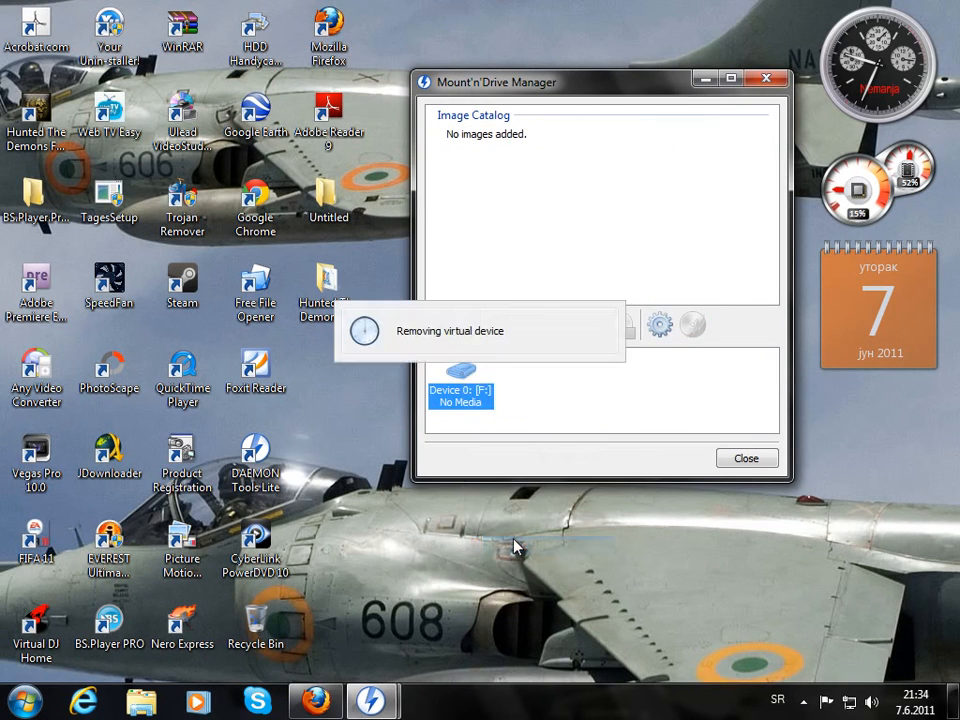
click(746, 458)
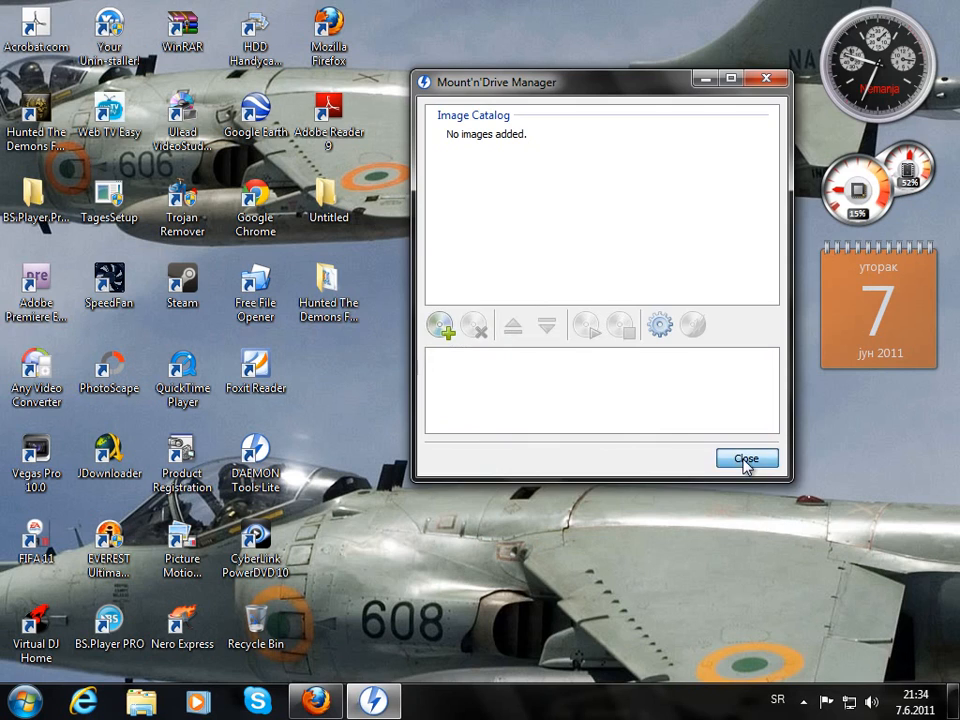
click(748, 458)
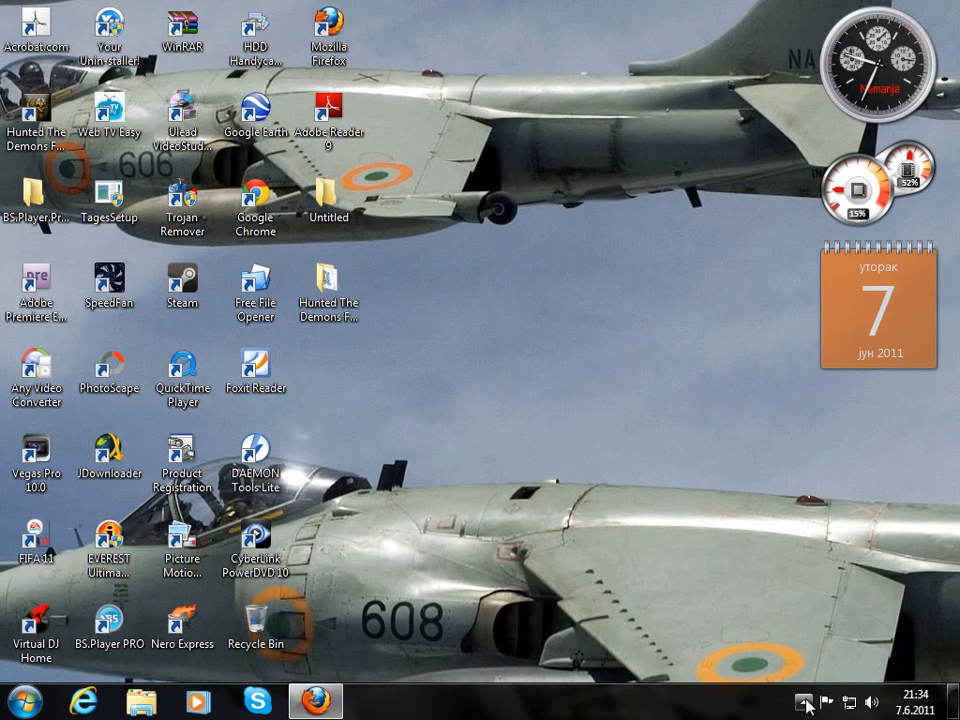